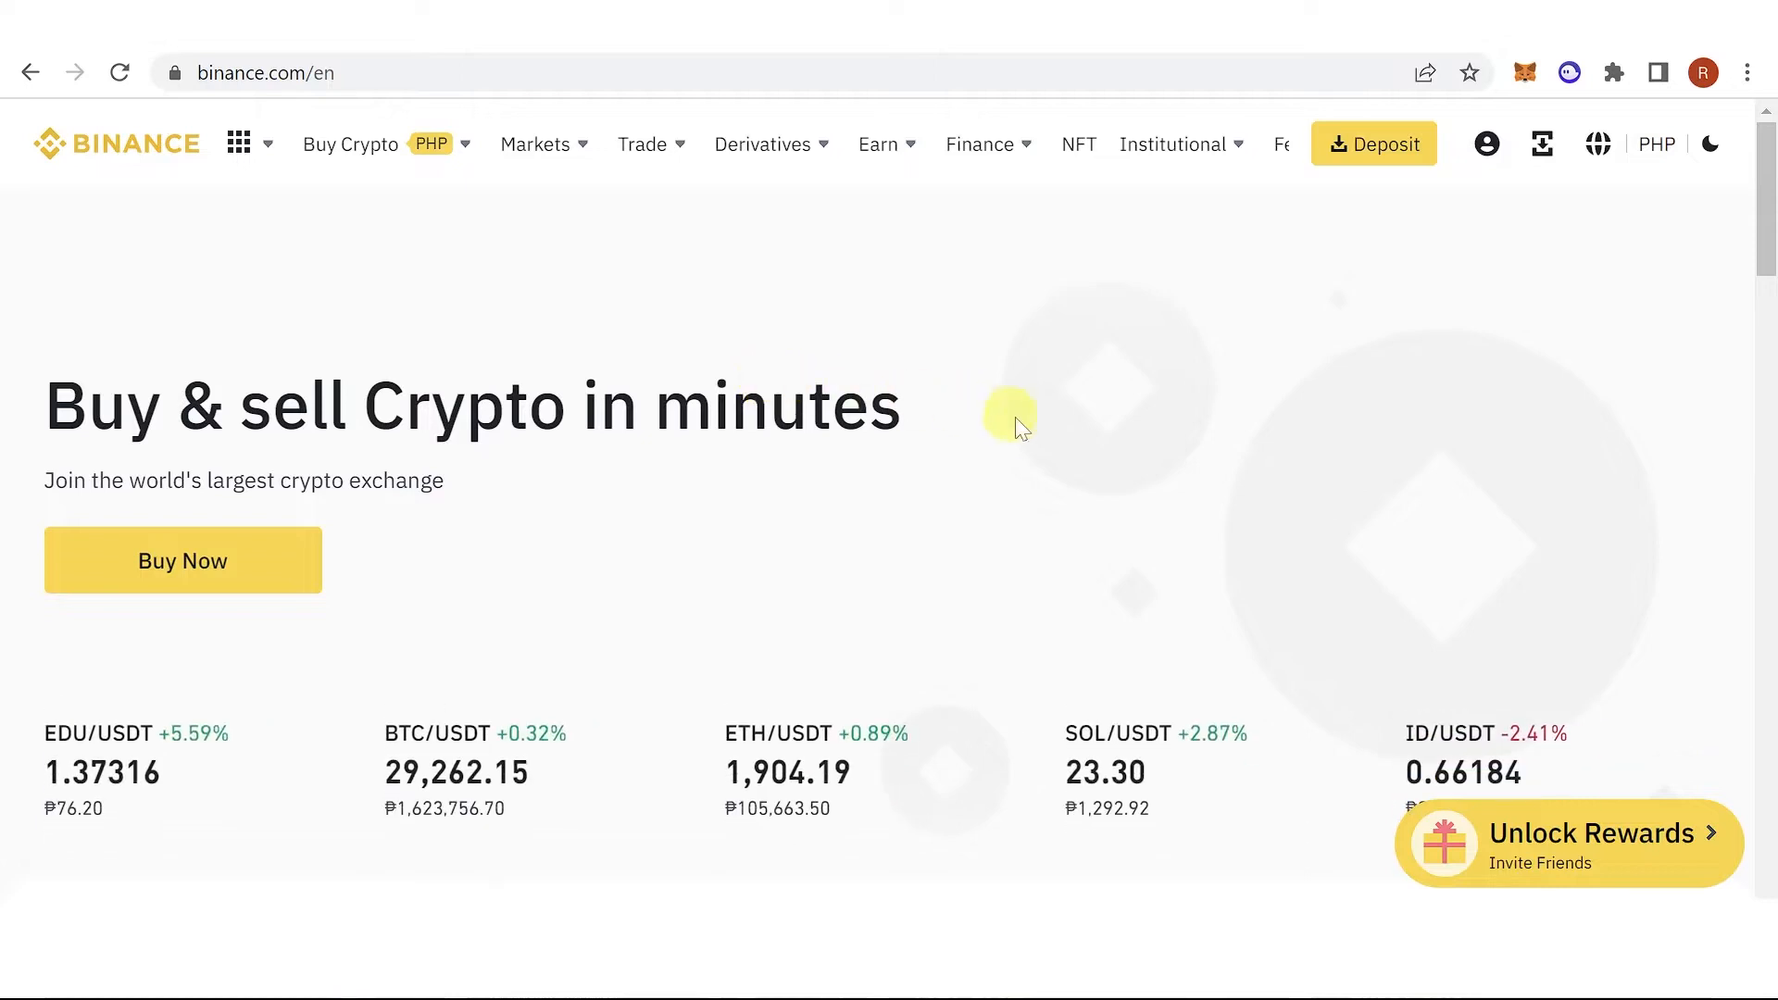
pyautogui.moveTo(590, 283)
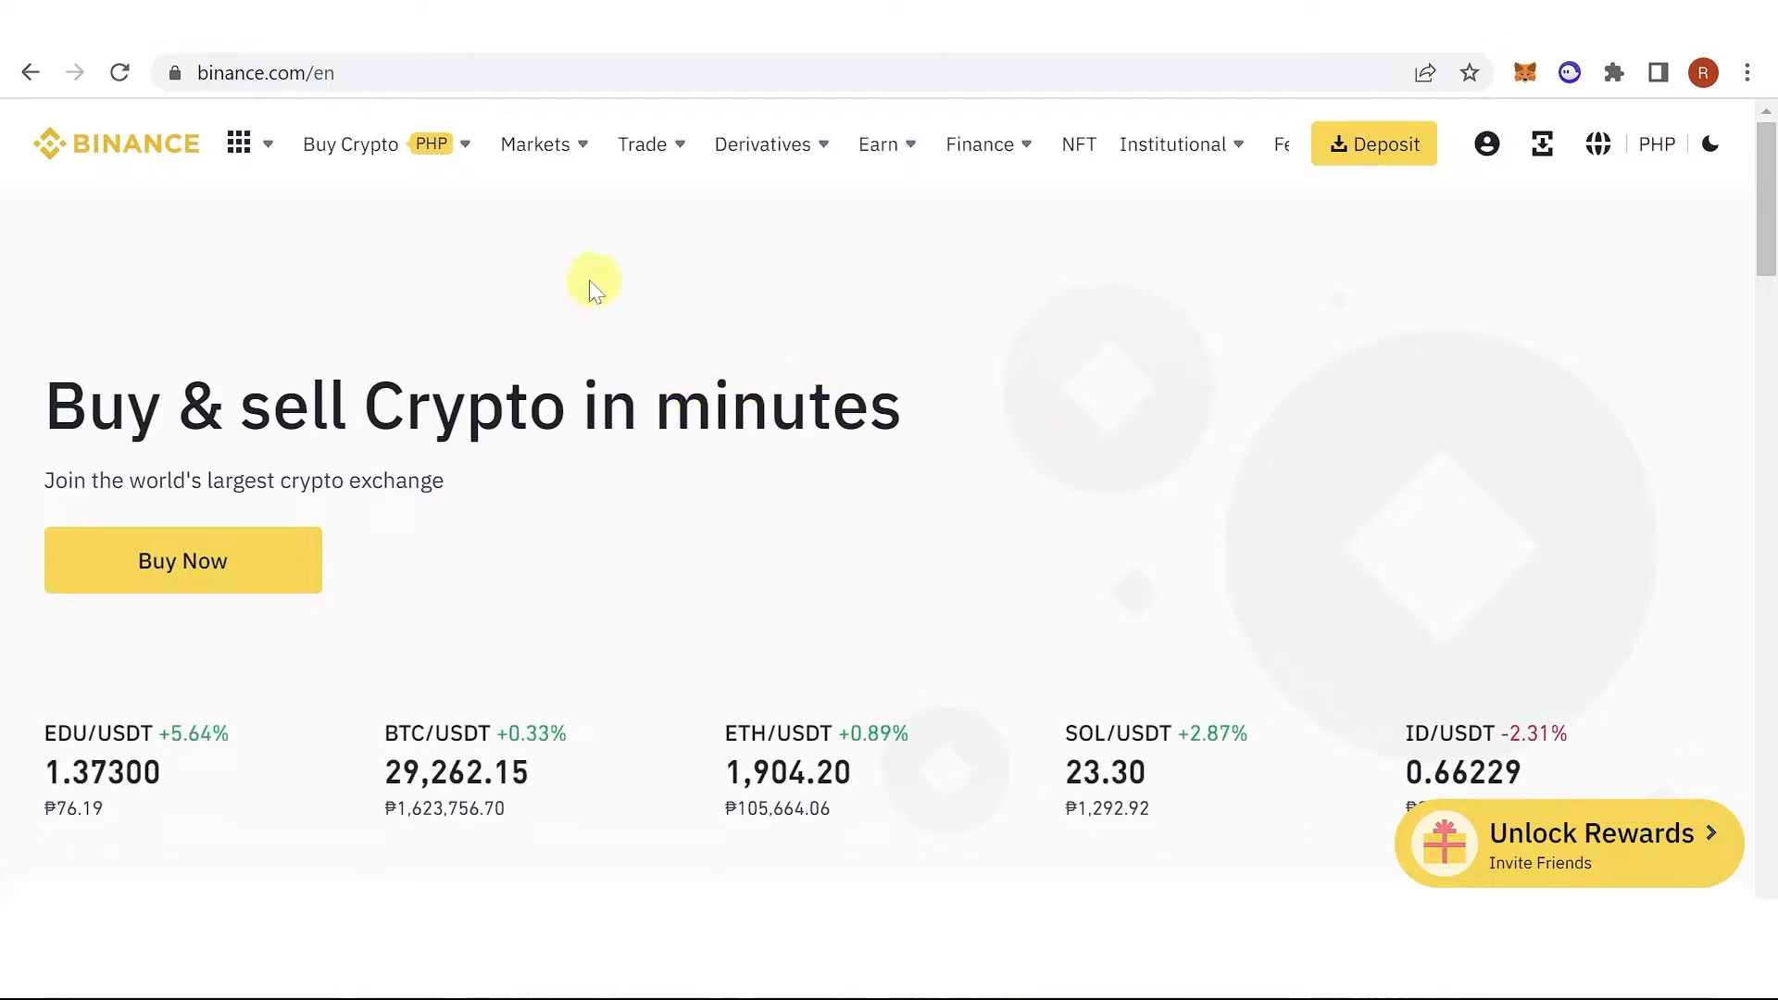
pyautogui.moveTo(663, 242)
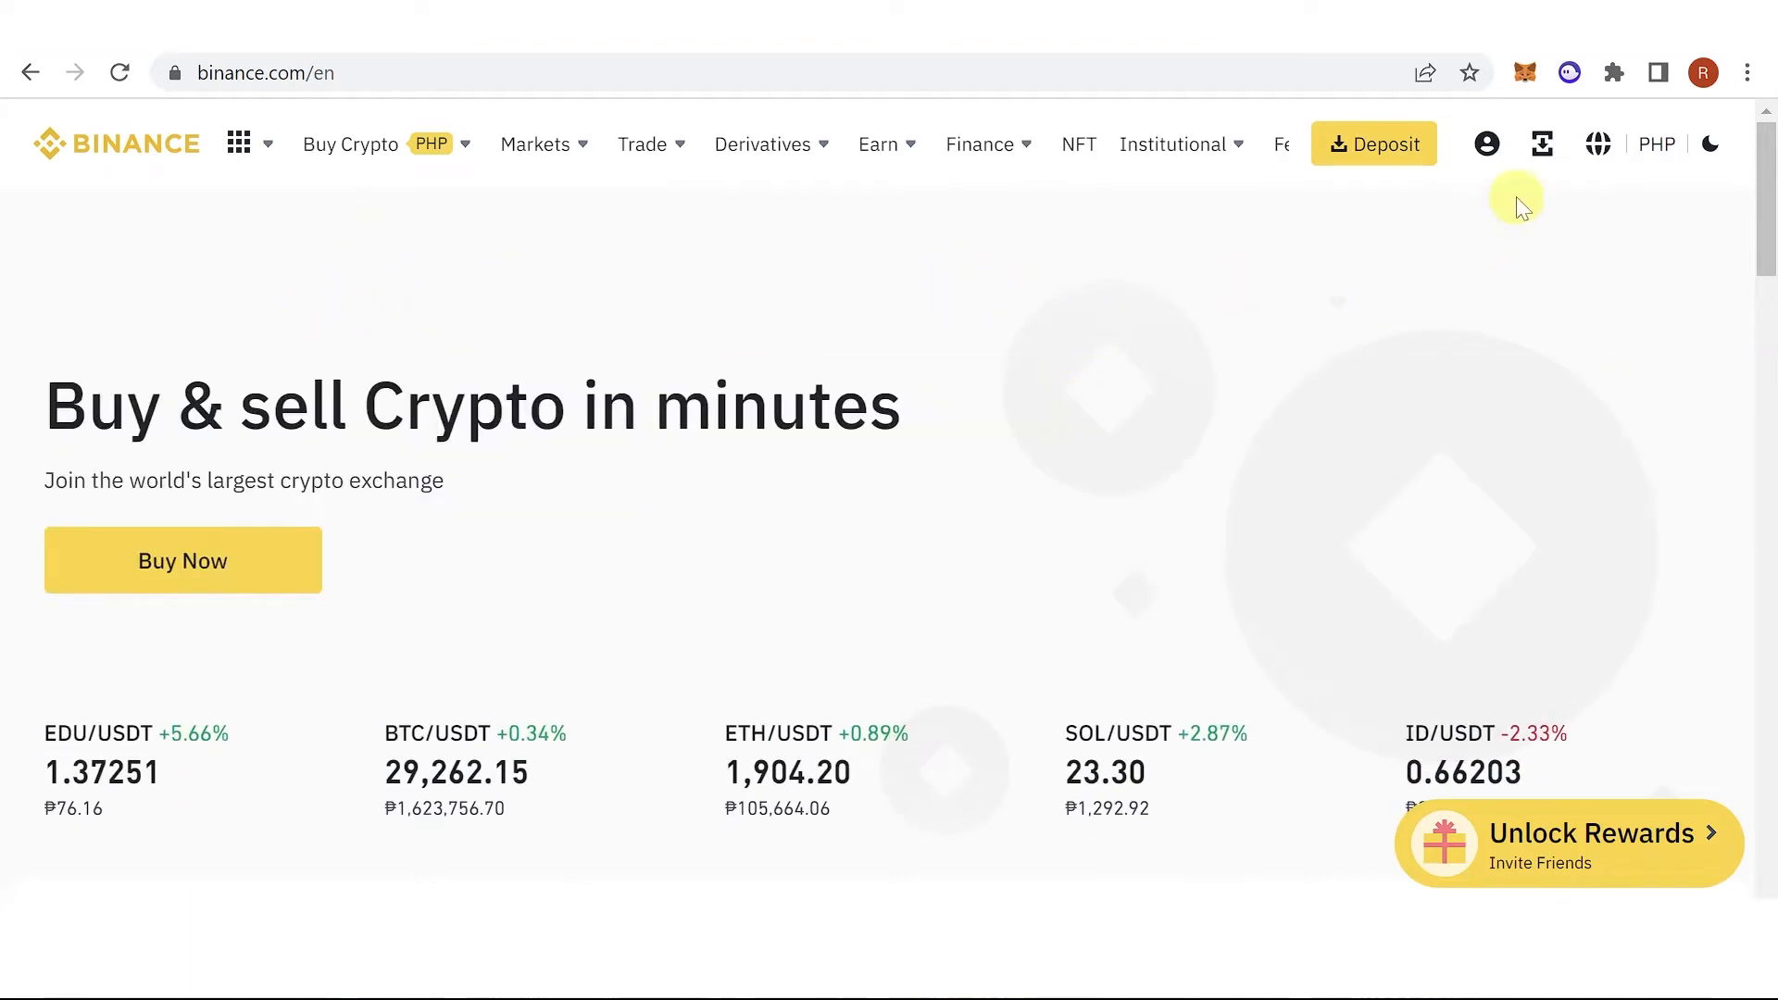
# - Open Binance Convert from the Trade menu and pay from the Spot wallet instead of Funding
pyautogui.click(643, 144)
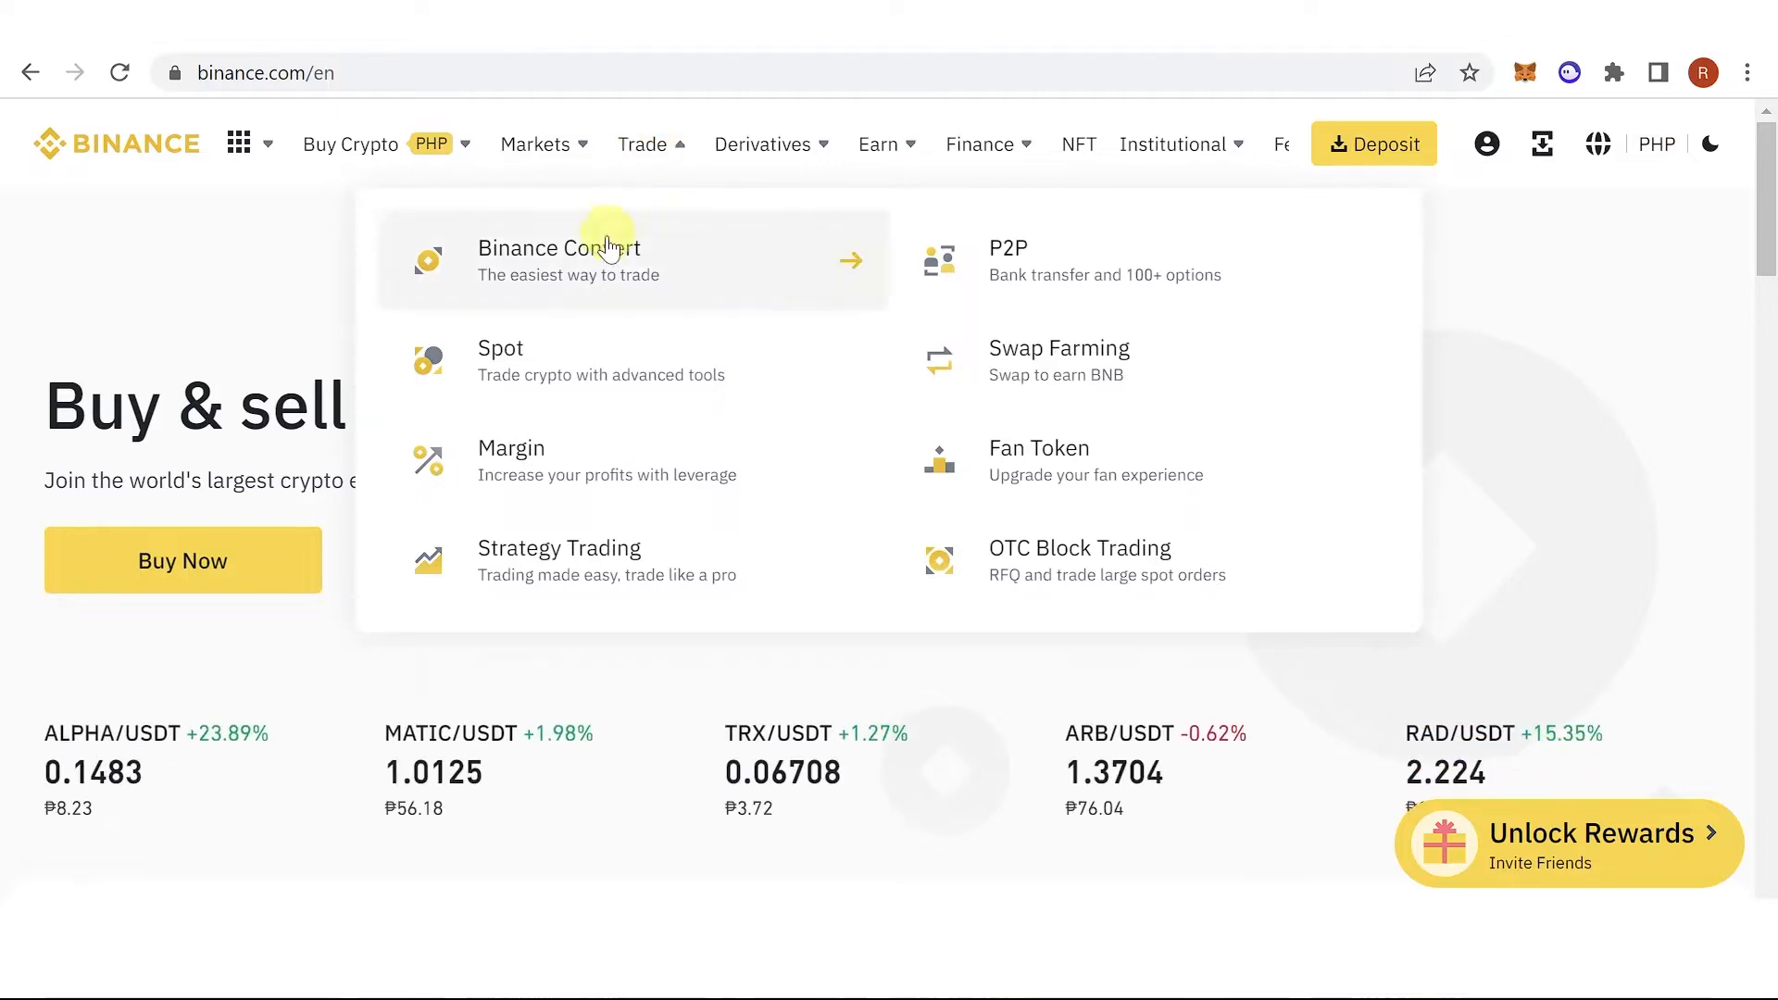
pyautogui.click(558, 247)
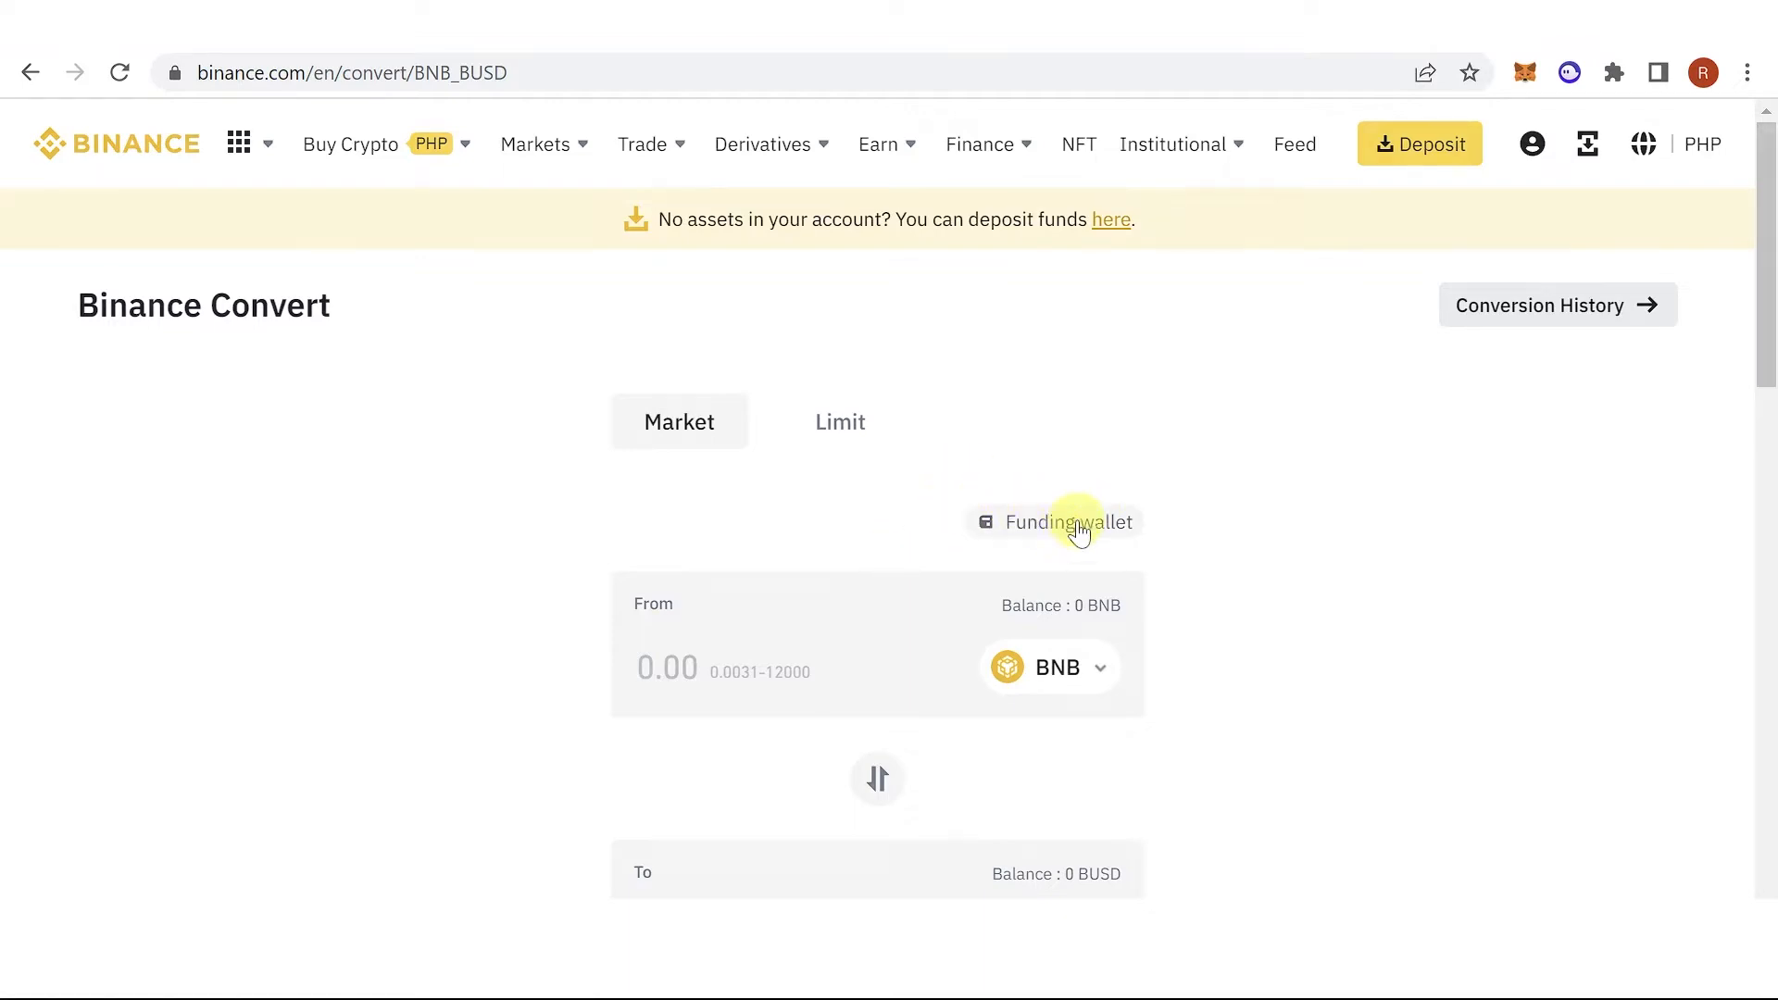
pyautogui.click(1065, 522)
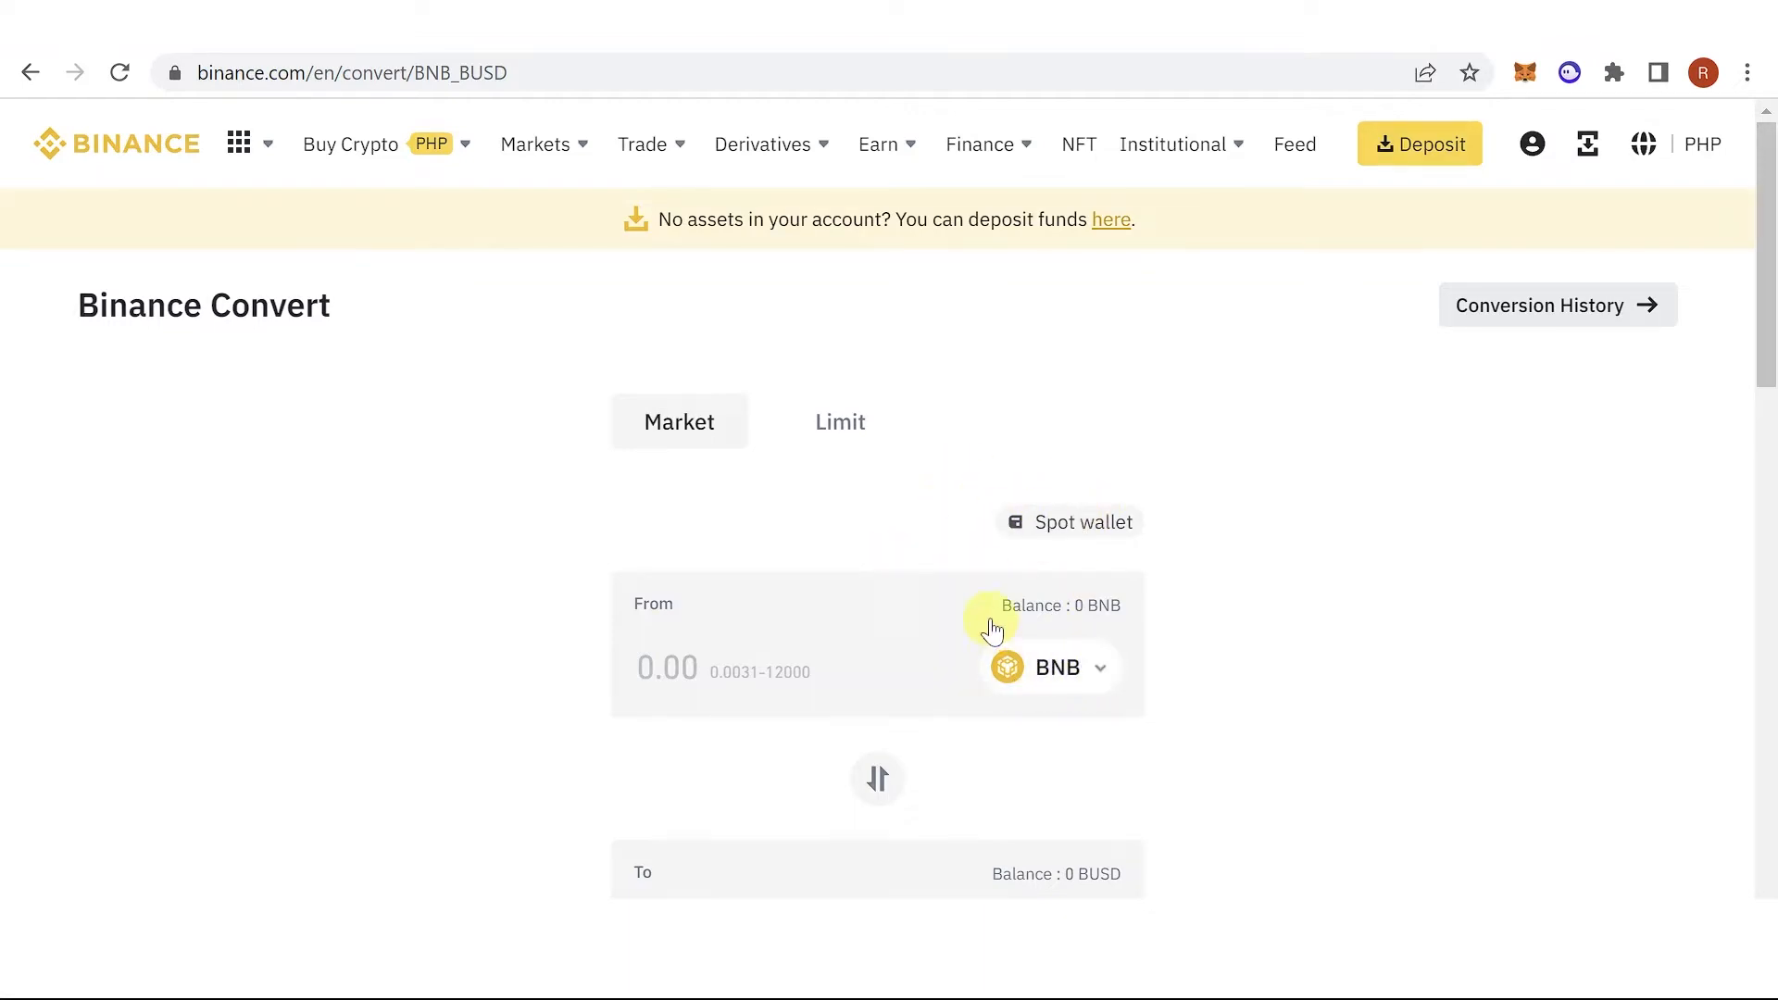
# - Set the conversion from ETH to ARB (Arbitrum) with an amount of 1 ETH
pyautogui.click(1045, 667)
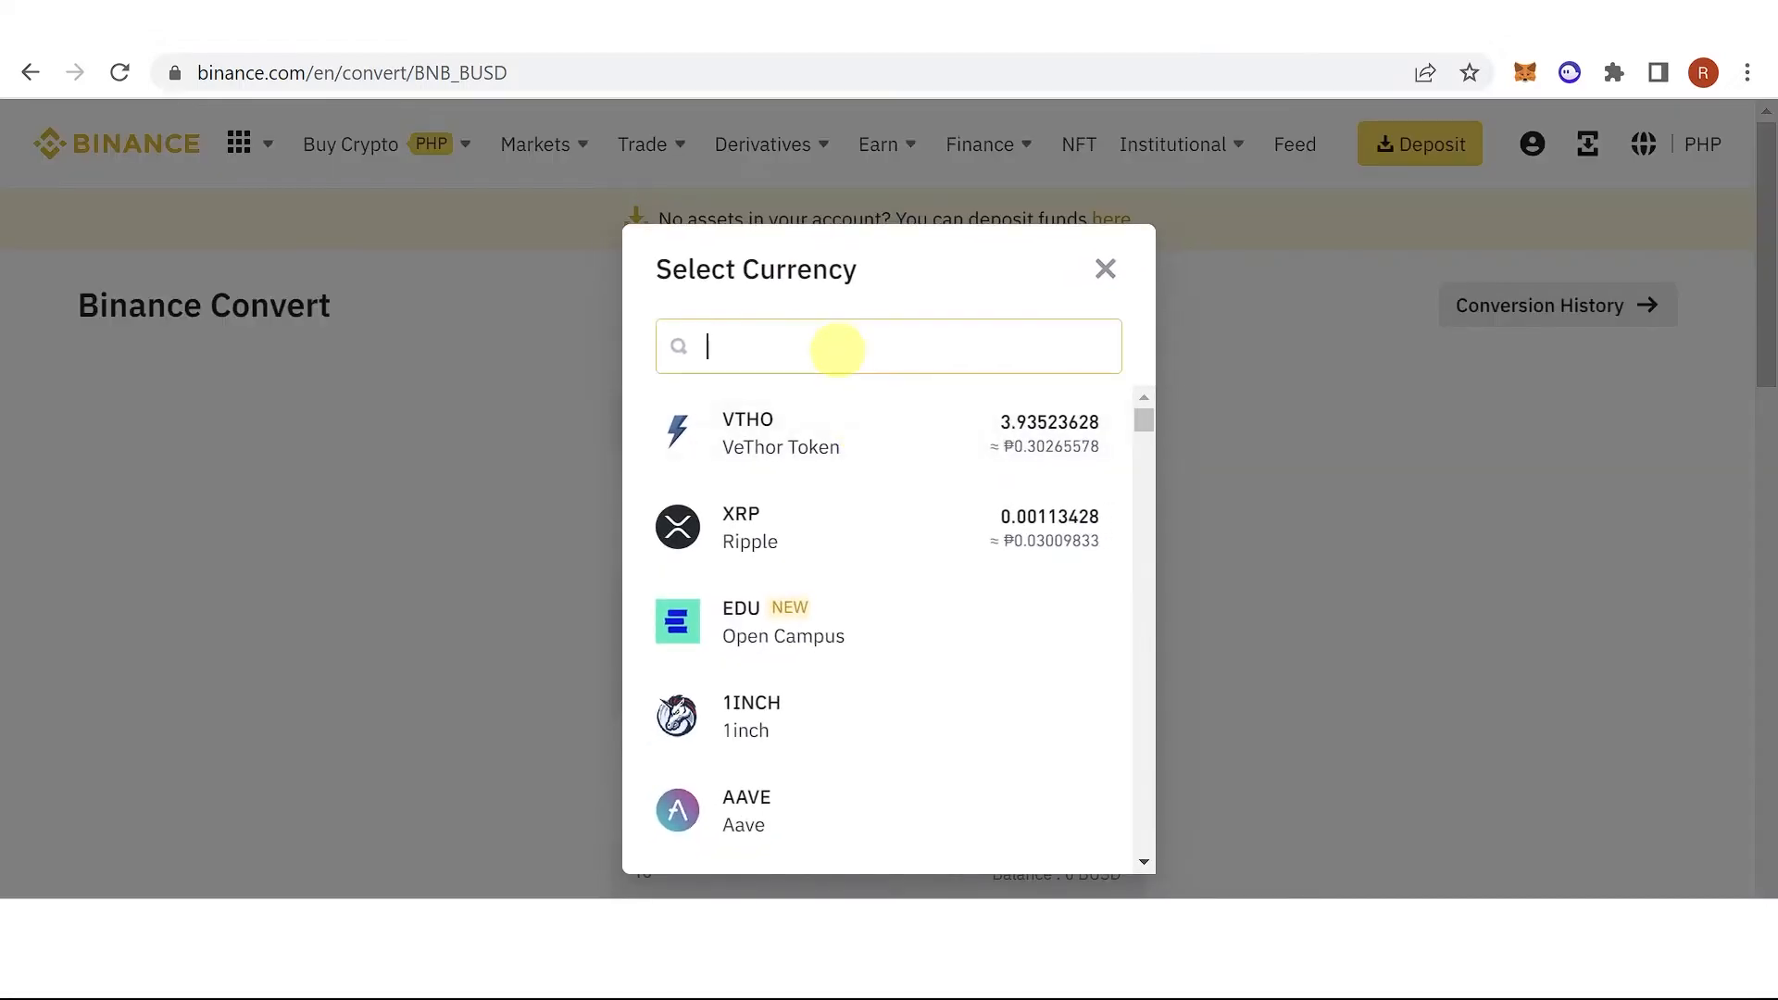
pyautogui.write('eth')
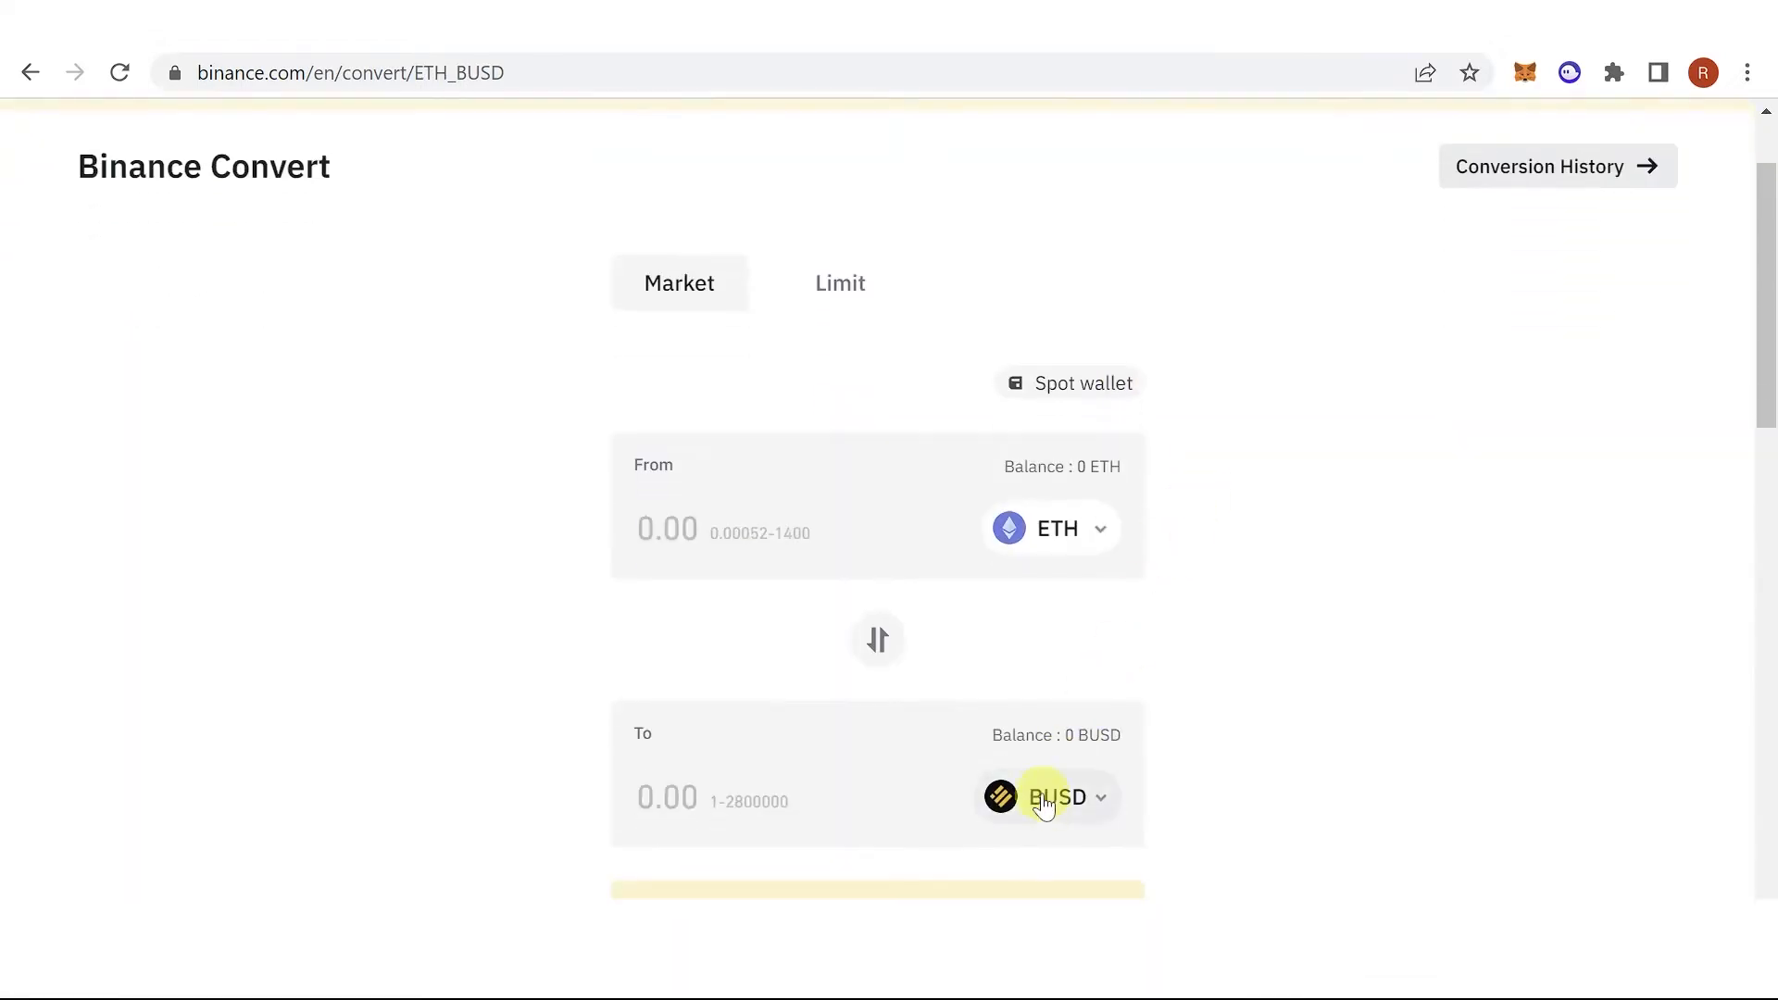
pyautogui.write('arb')
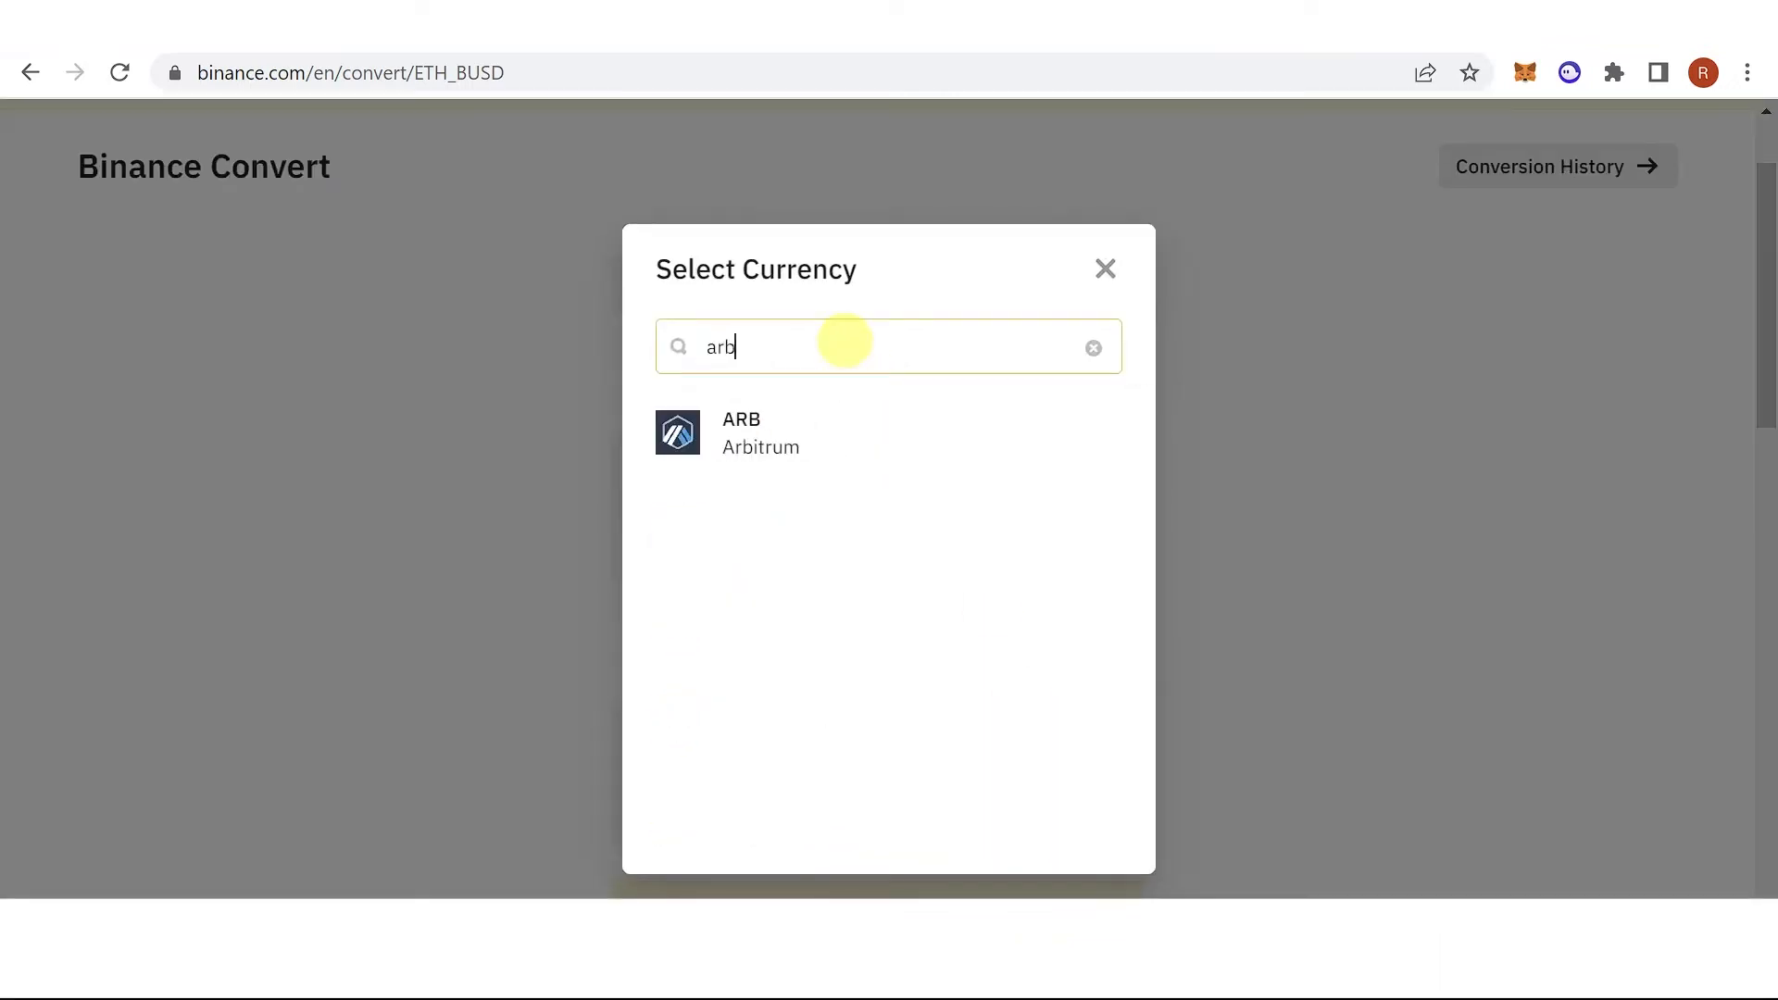
pyautogui.click(741, 432)
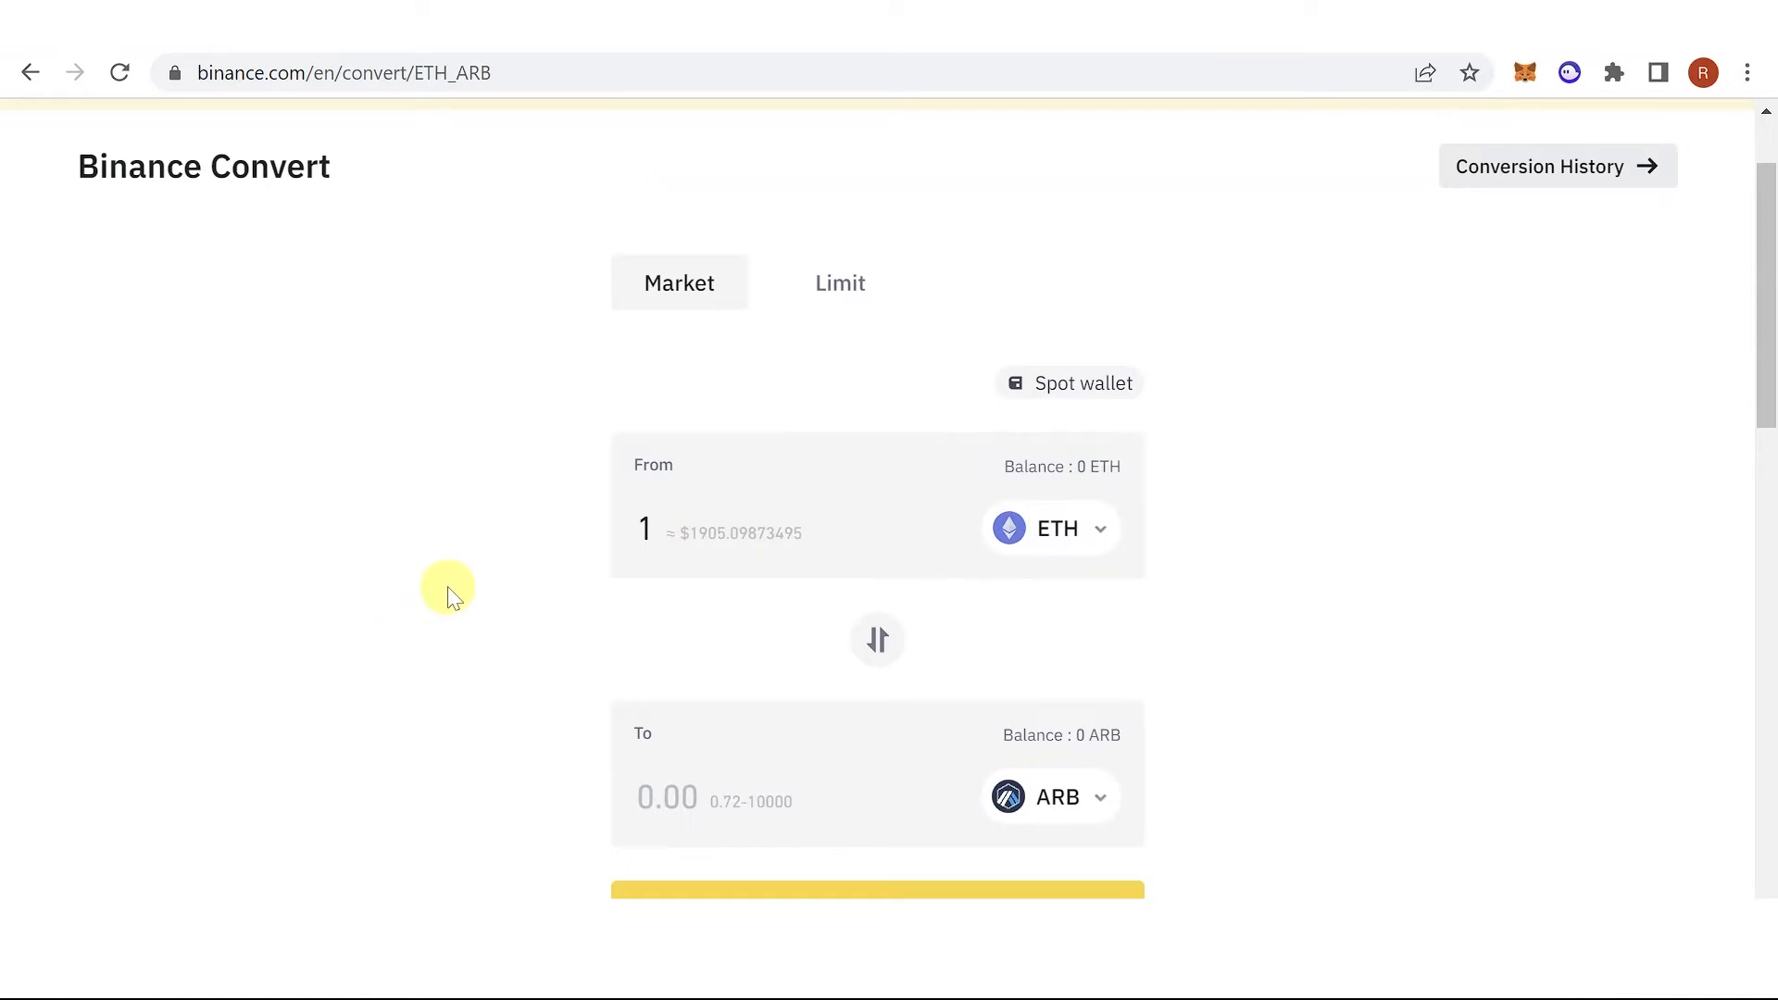
pyautogui.scroll(-3)
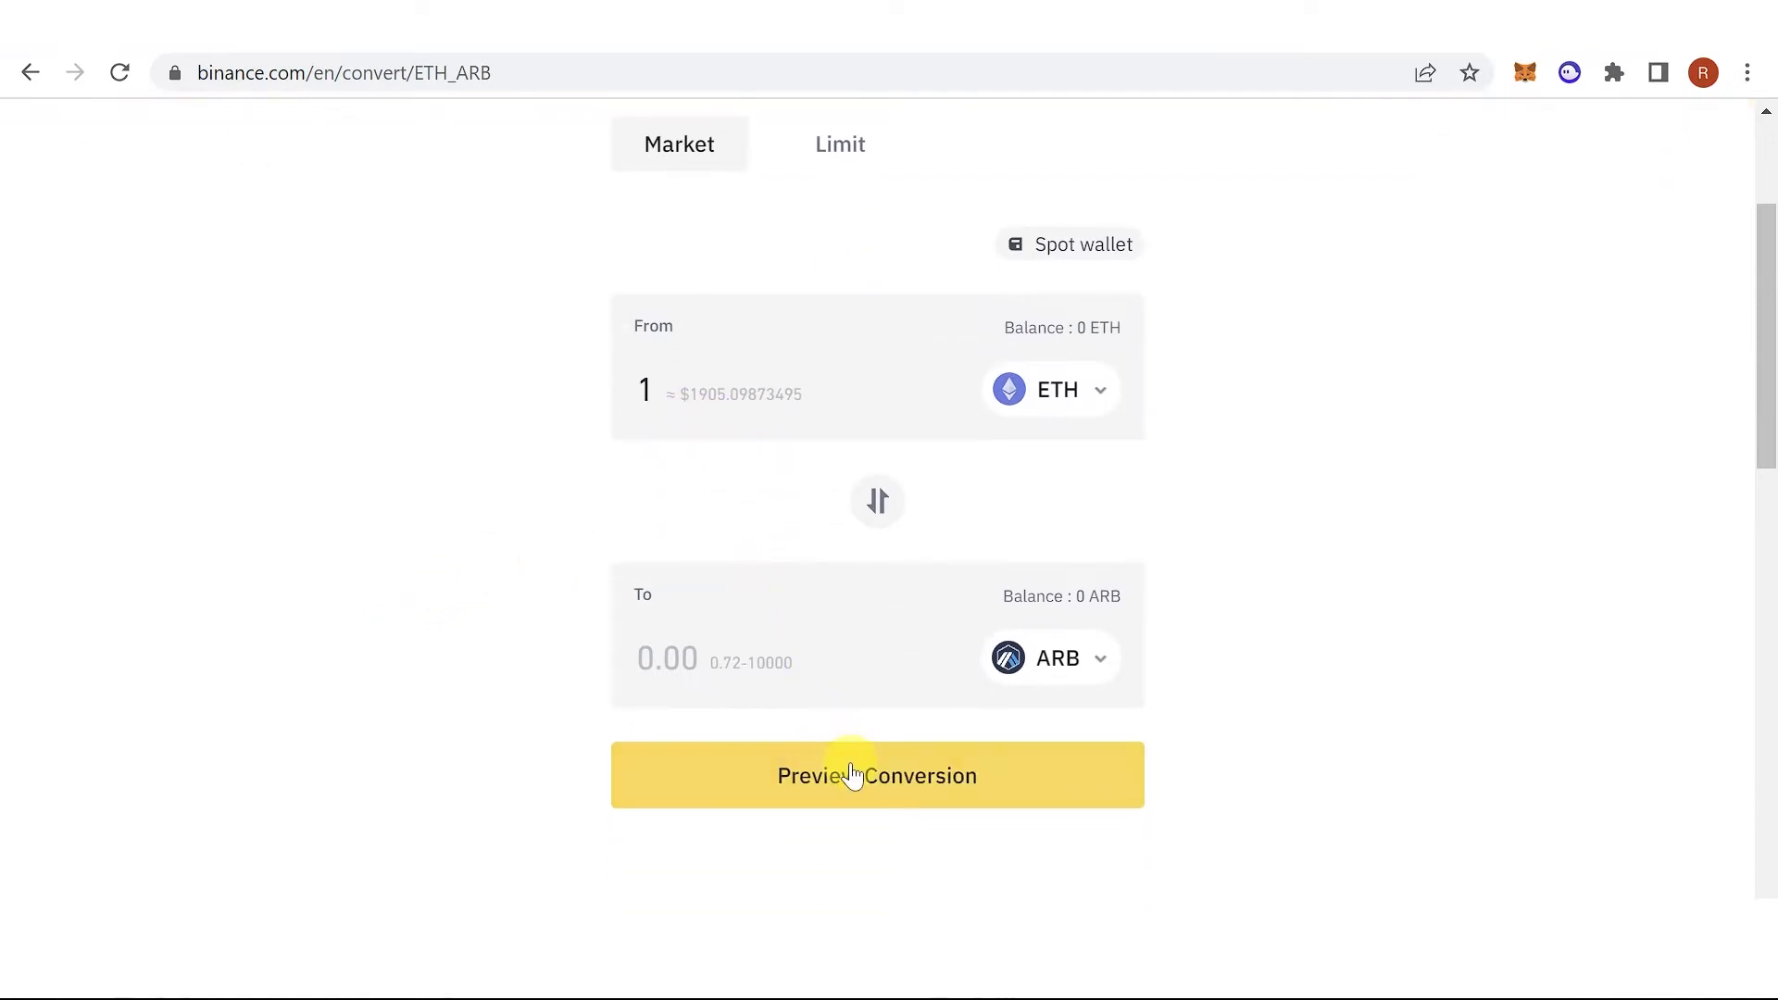
# - Preview the conversion to get the 1 ETH ≈ 1387.56 ARB confirmation quote
pyautogui.click(877, 777)
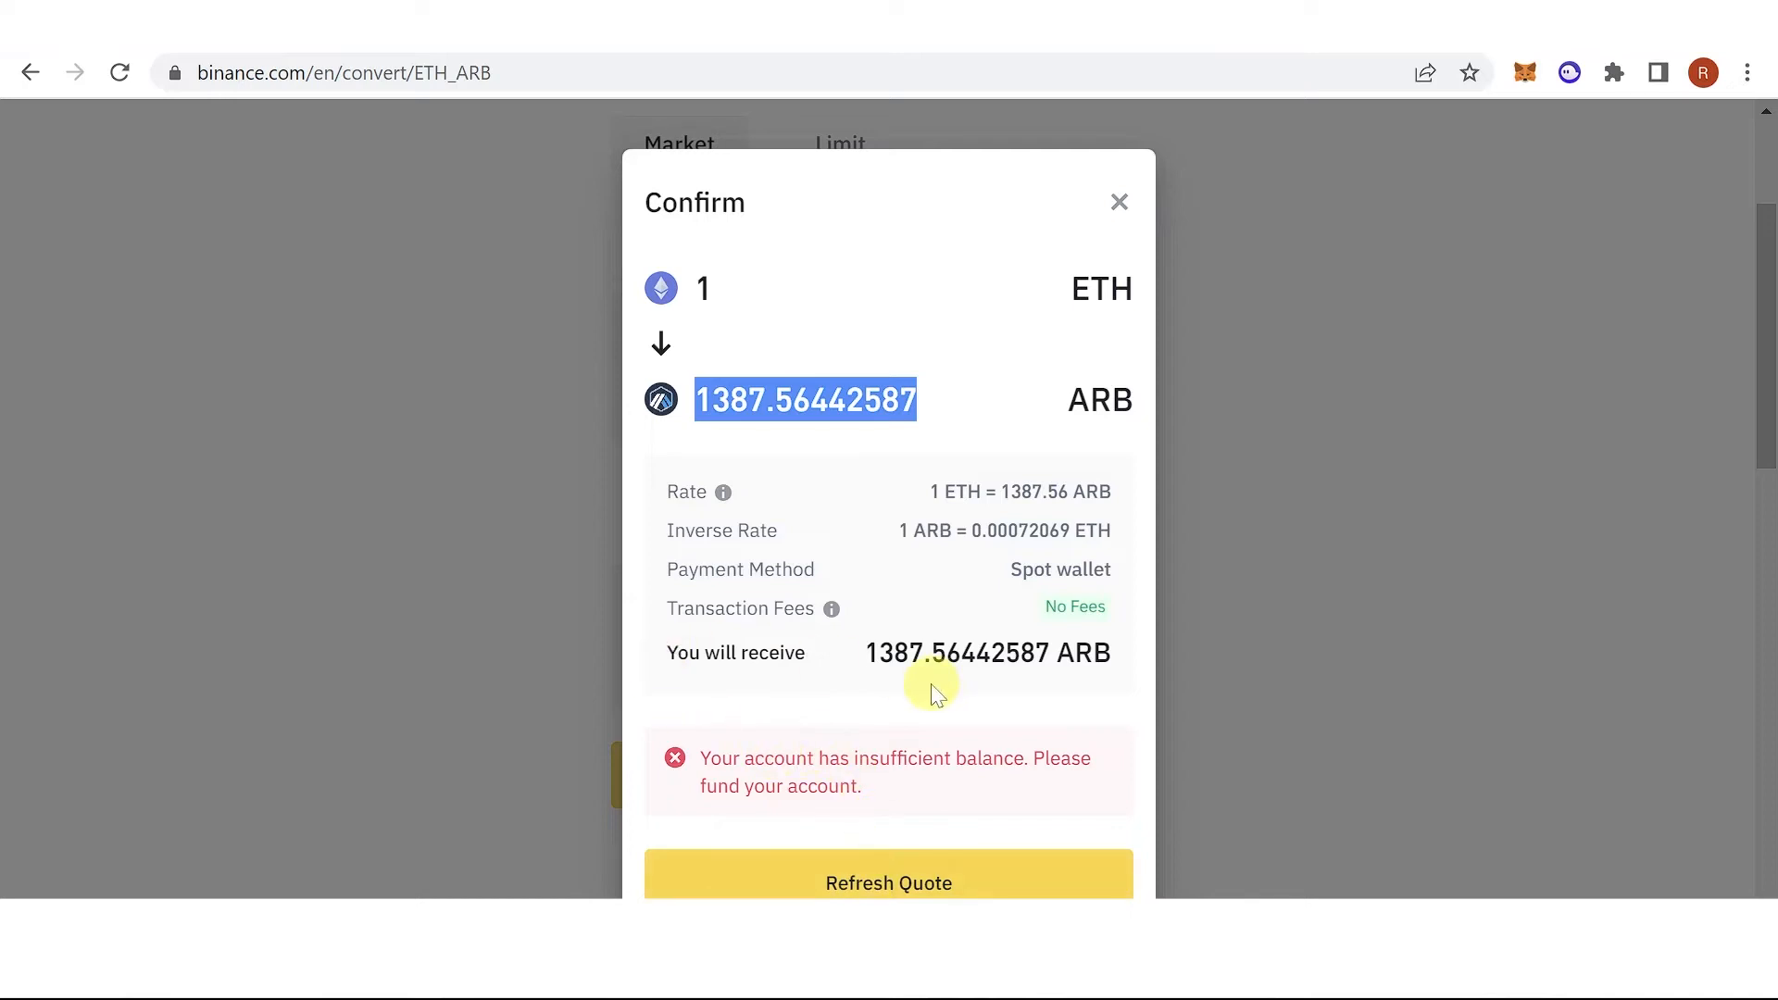
pyautogui.moveTo(814, 718)
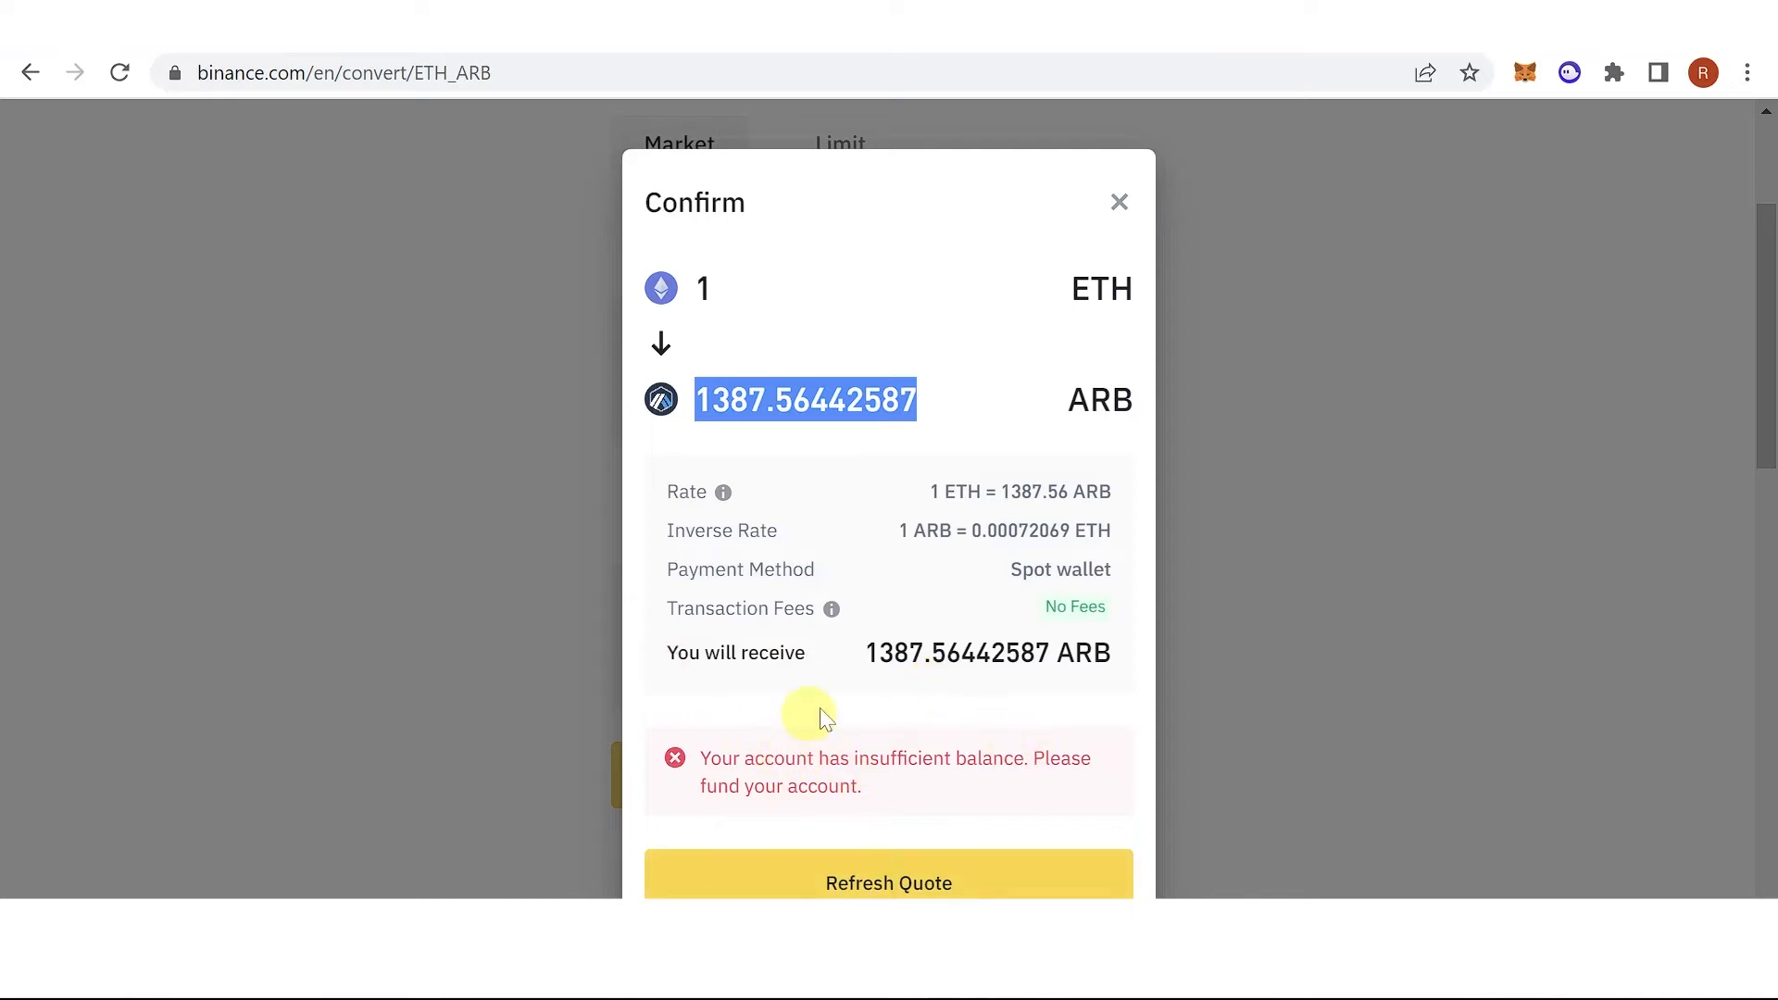
pyautogui.moveTo(961, 737)
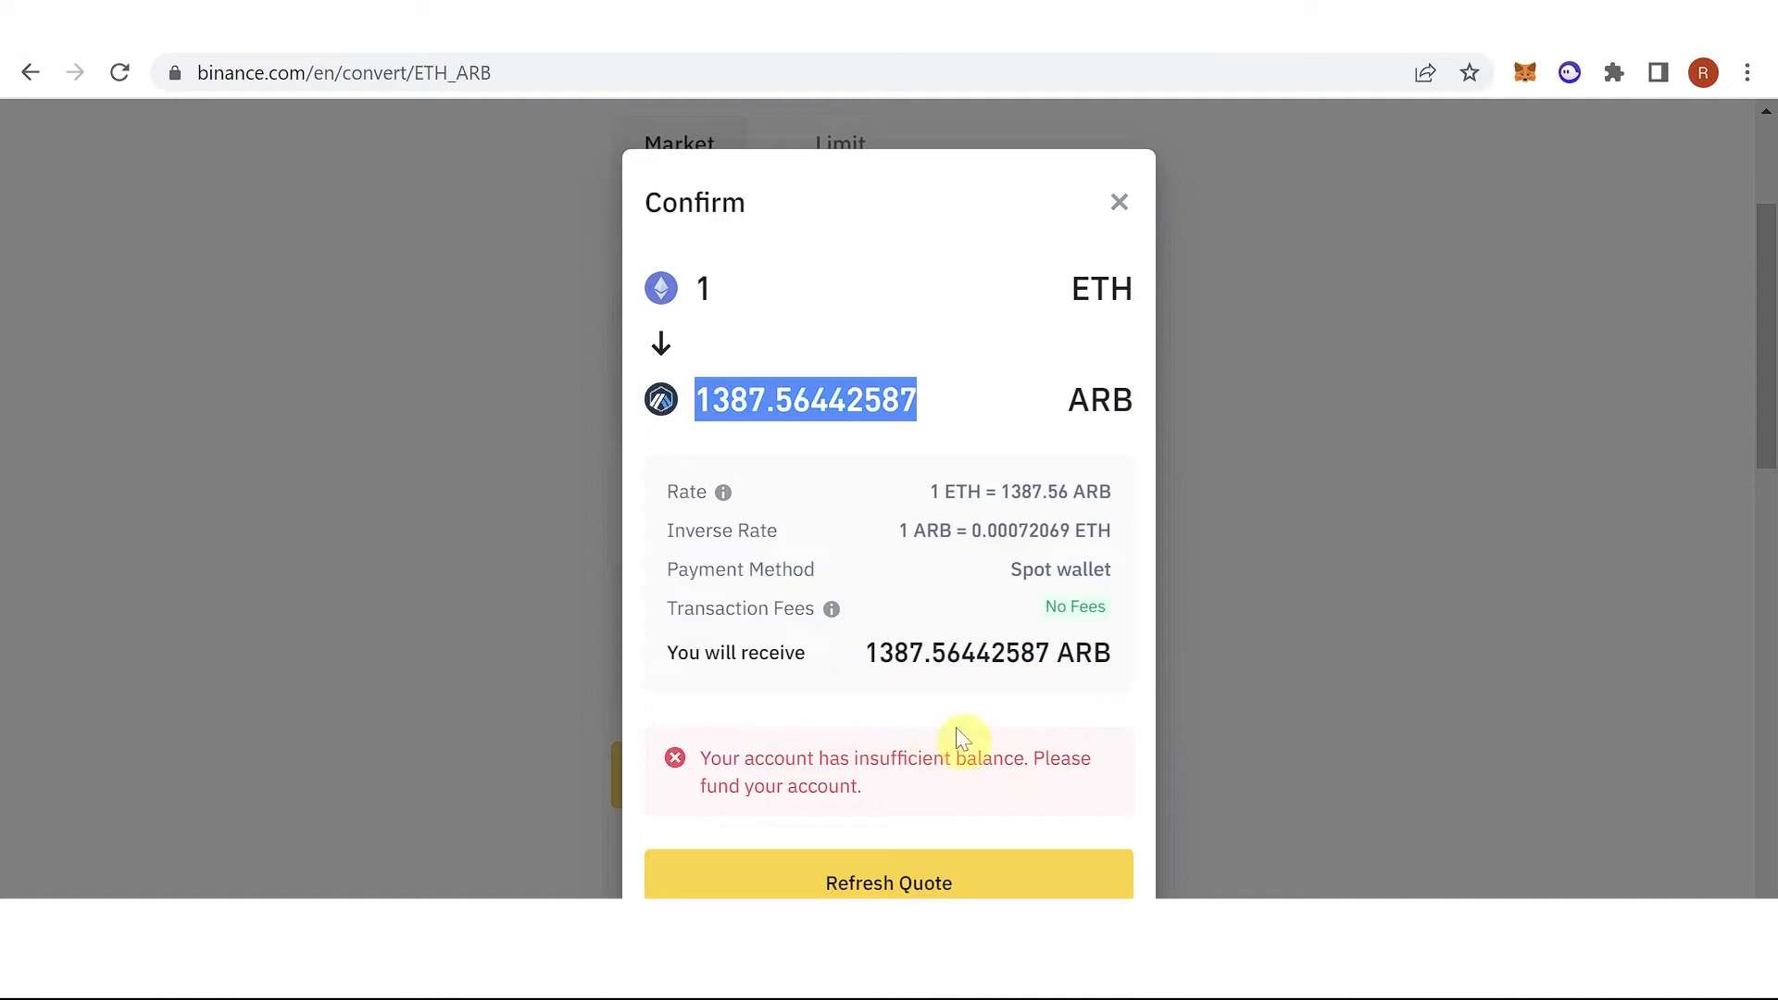
pyautogui.moveTo(875, 321)
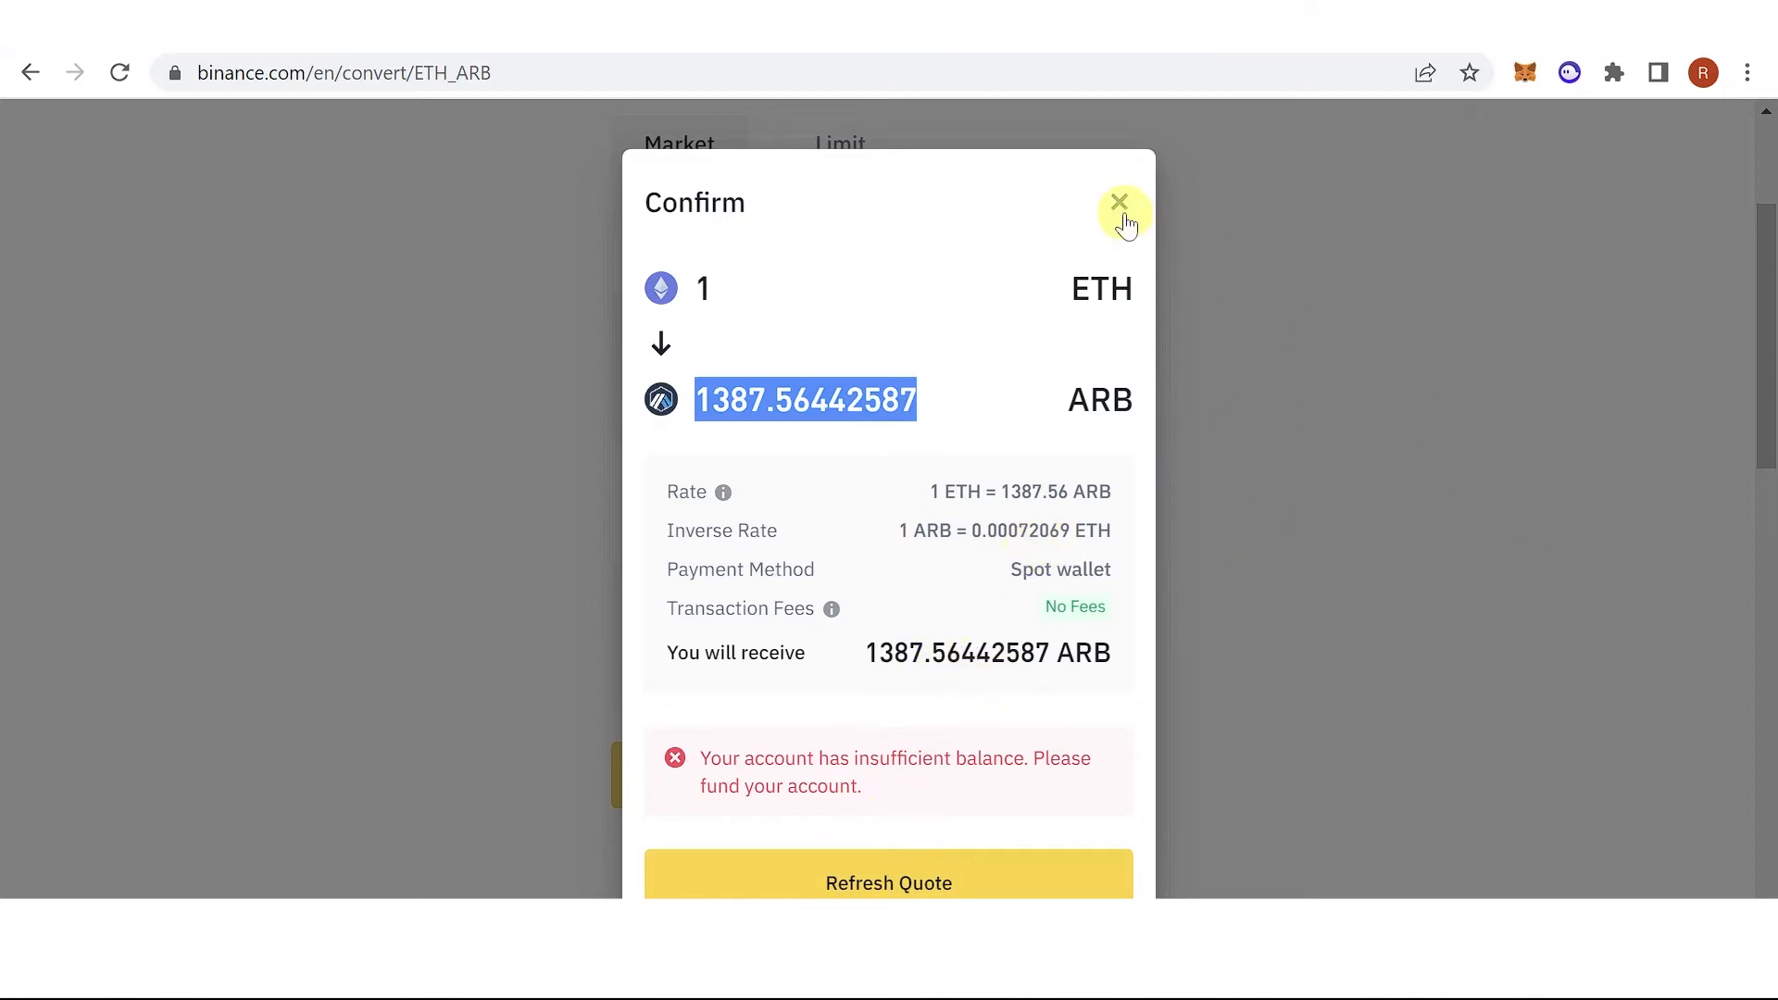
# - Dismiss the quote and open Wallet Overview from the profile menu, showing 0.00000021 BTC
pyautogui.click(1120, 203)
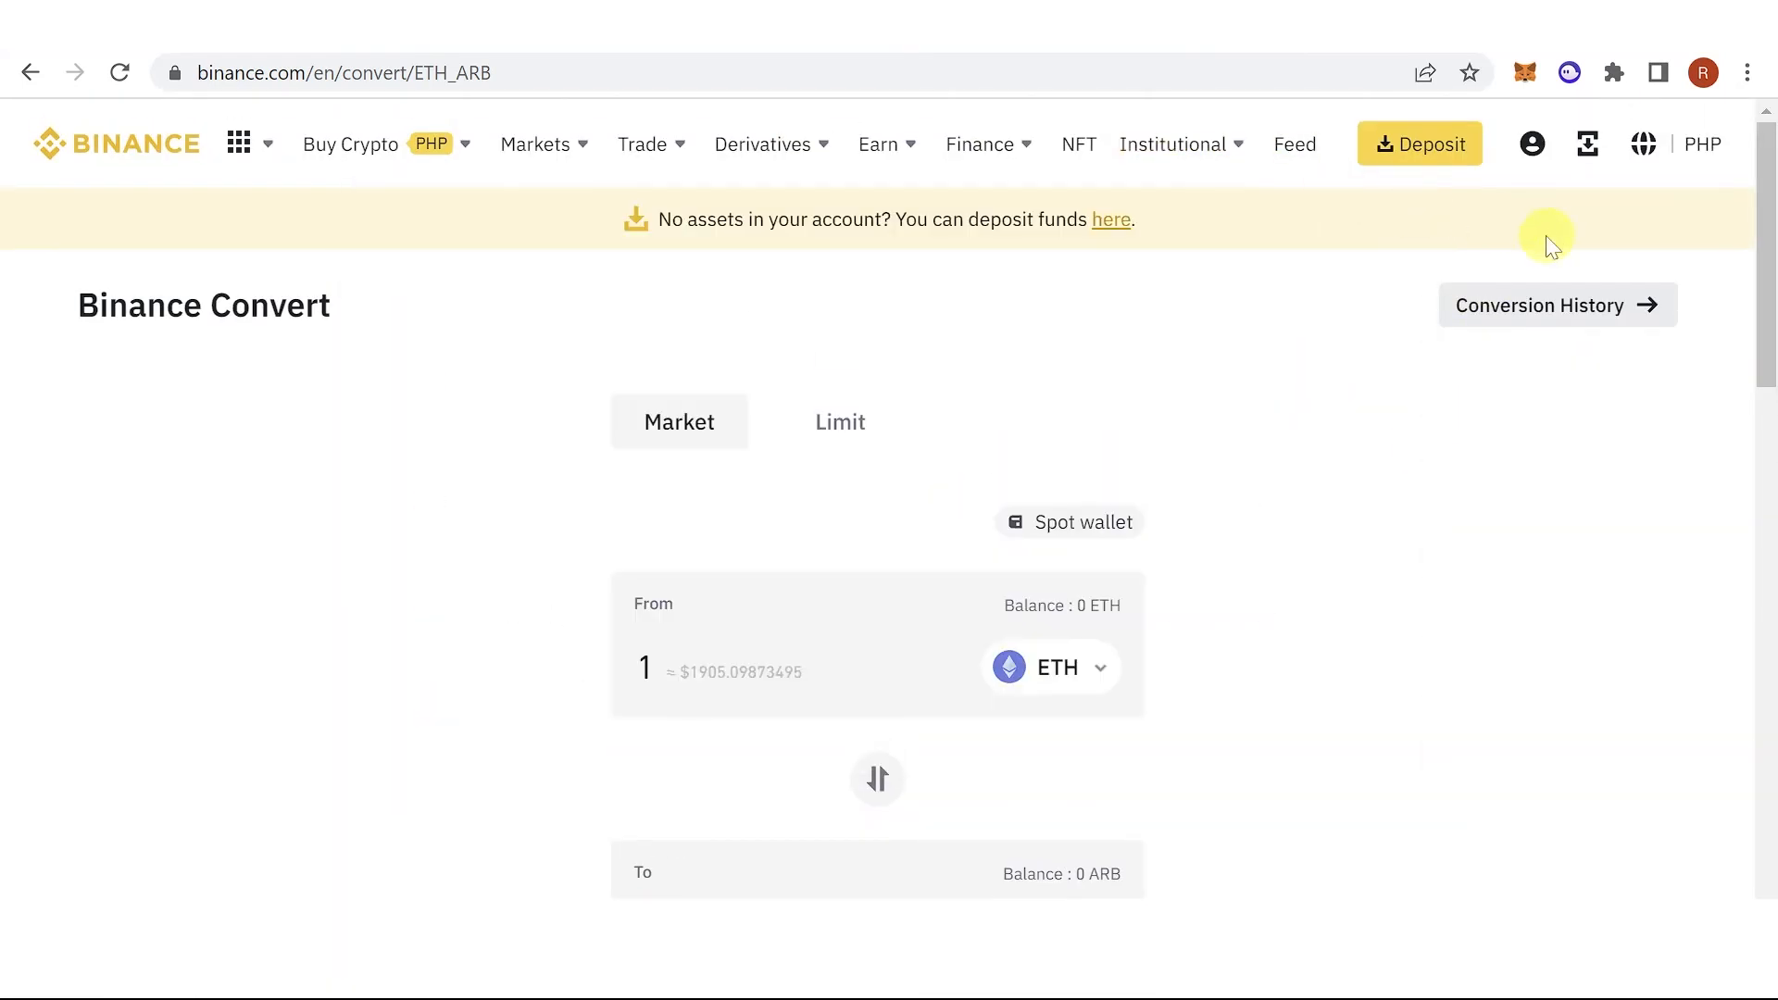
pyautogui.click(1531, 145)
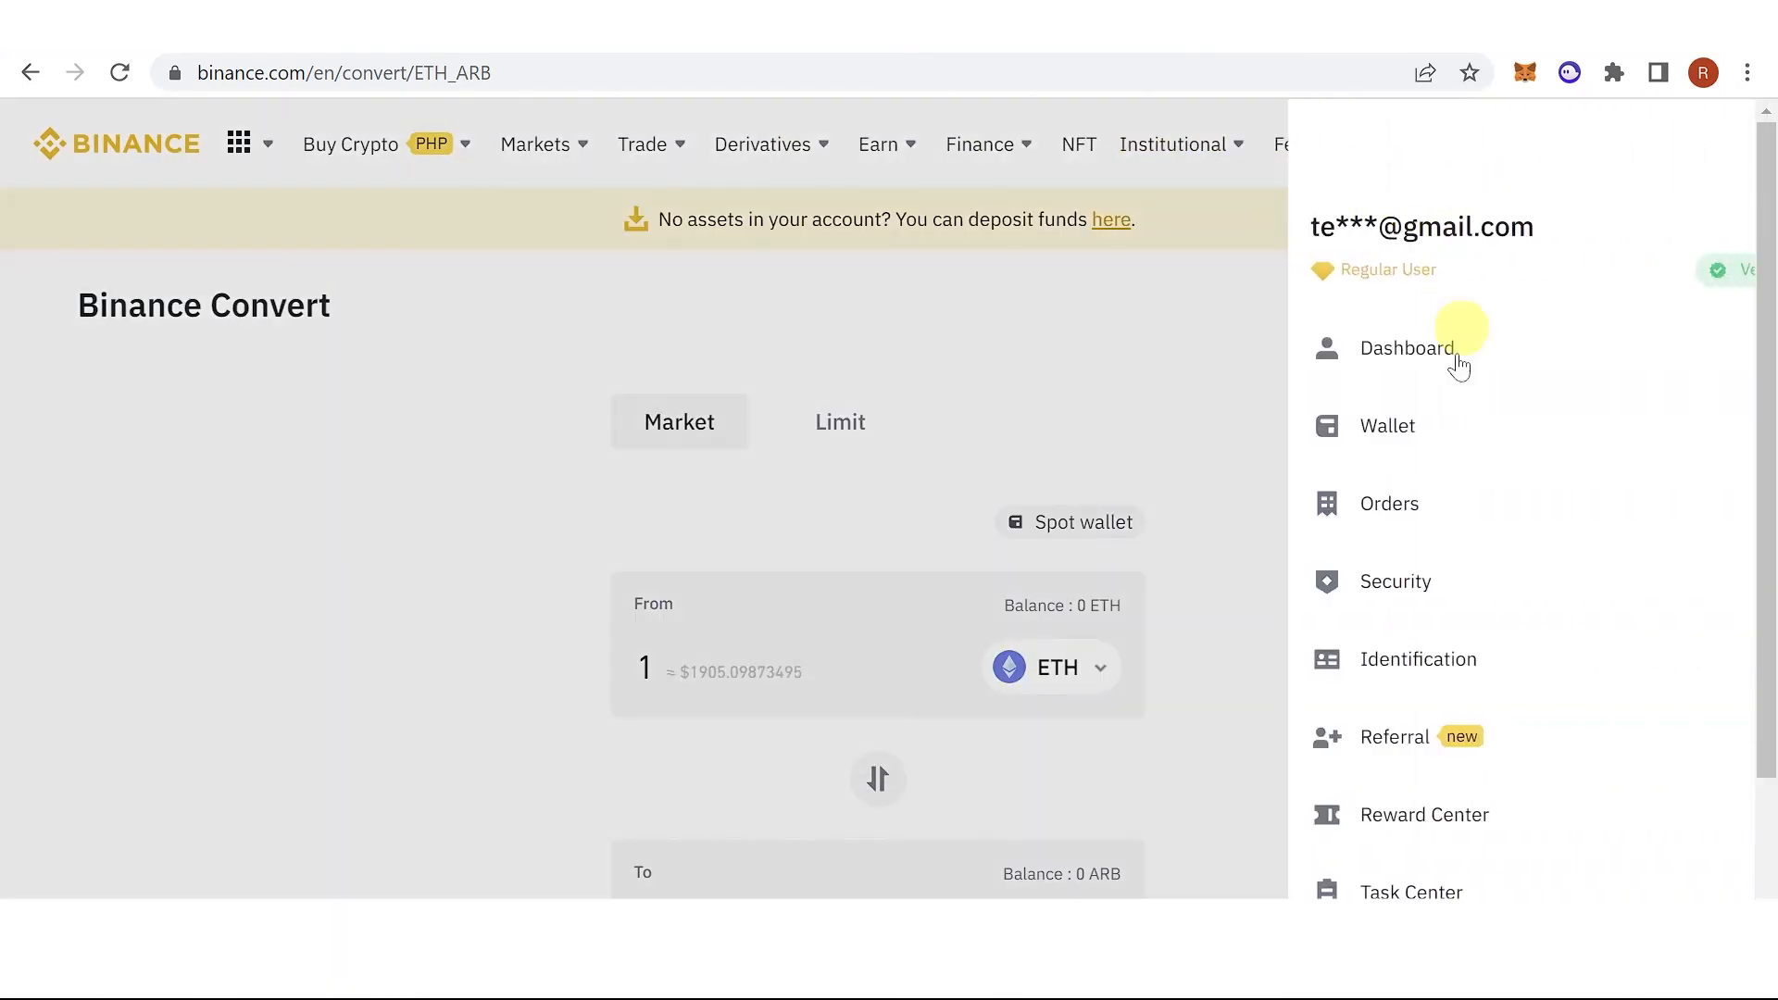
pyautogui.click(1365, 425)
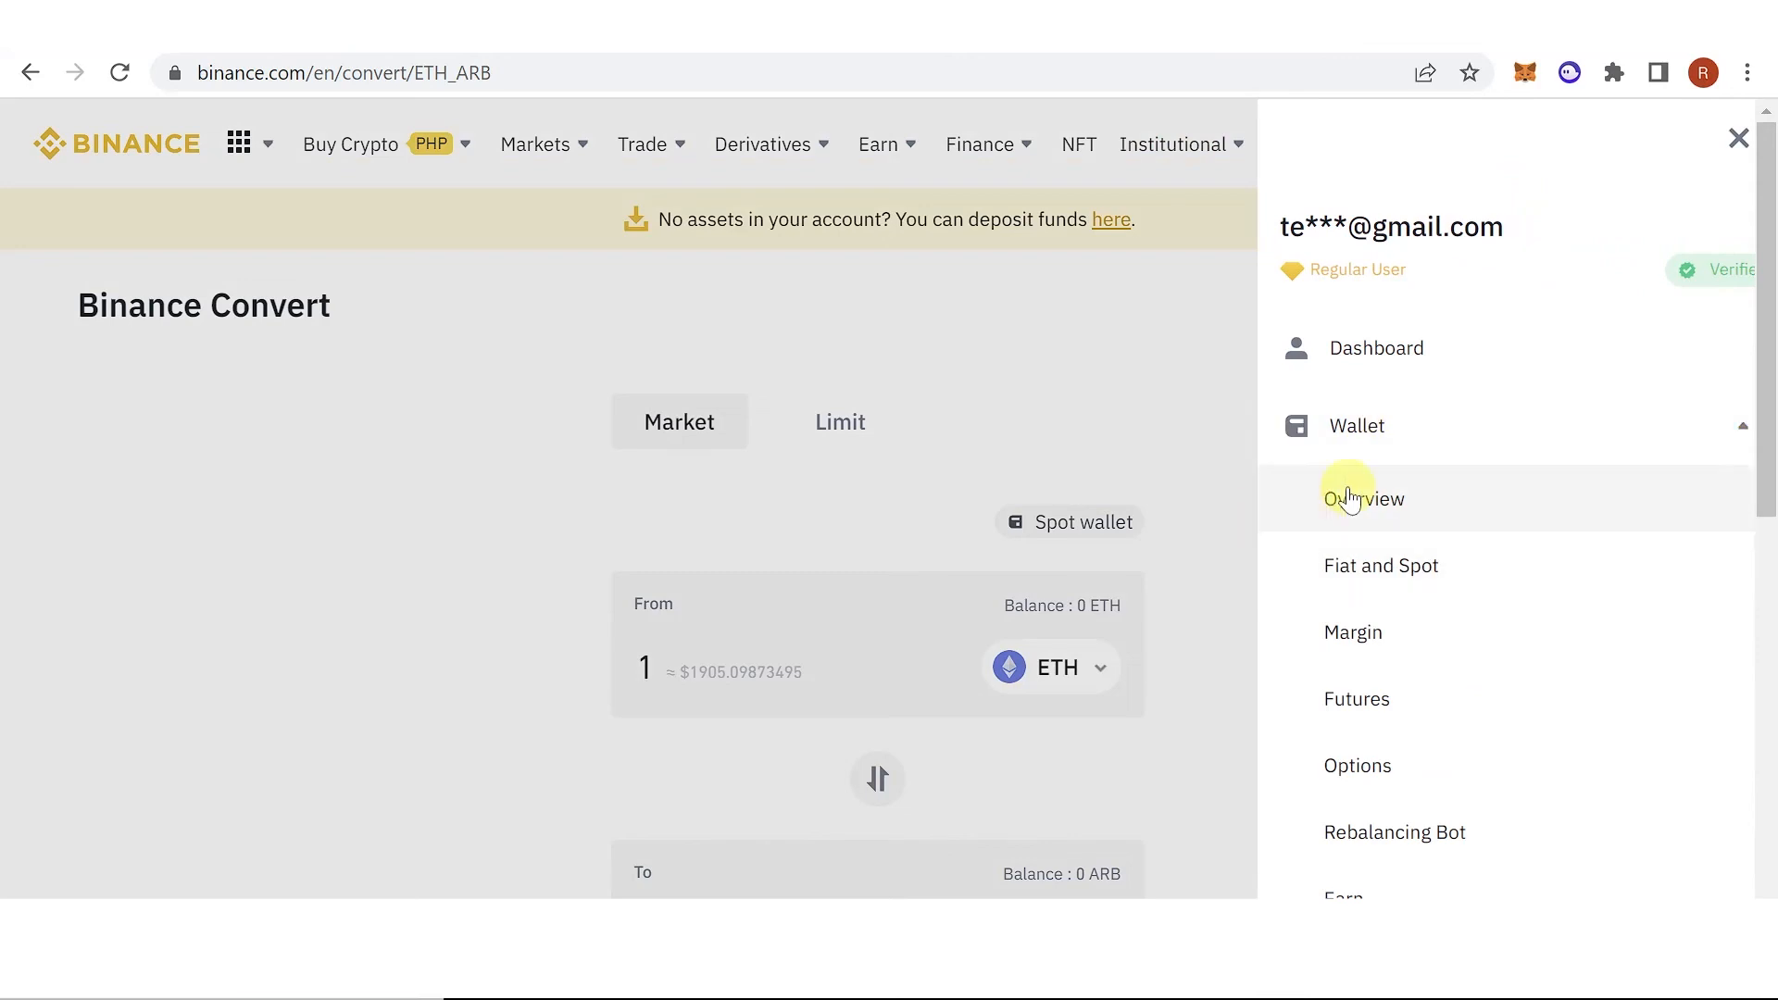
pyautogui.click(1364, 499)
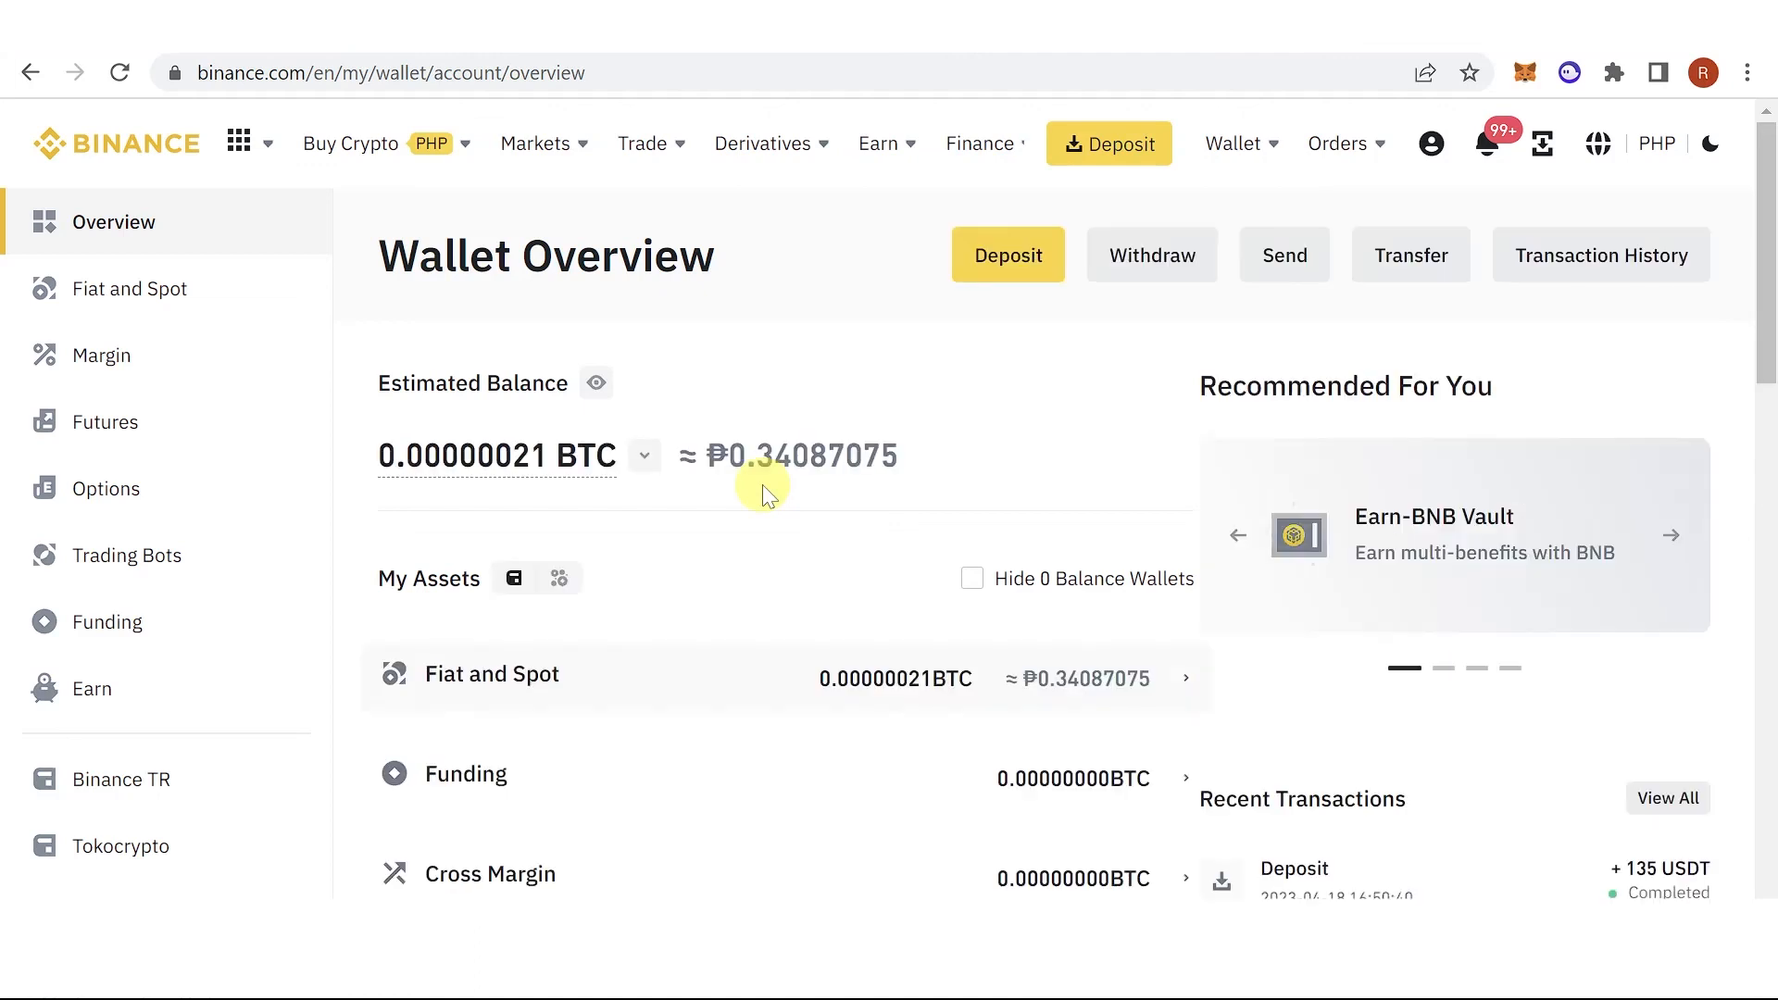
pyautogui.moveTo(1007, 677)
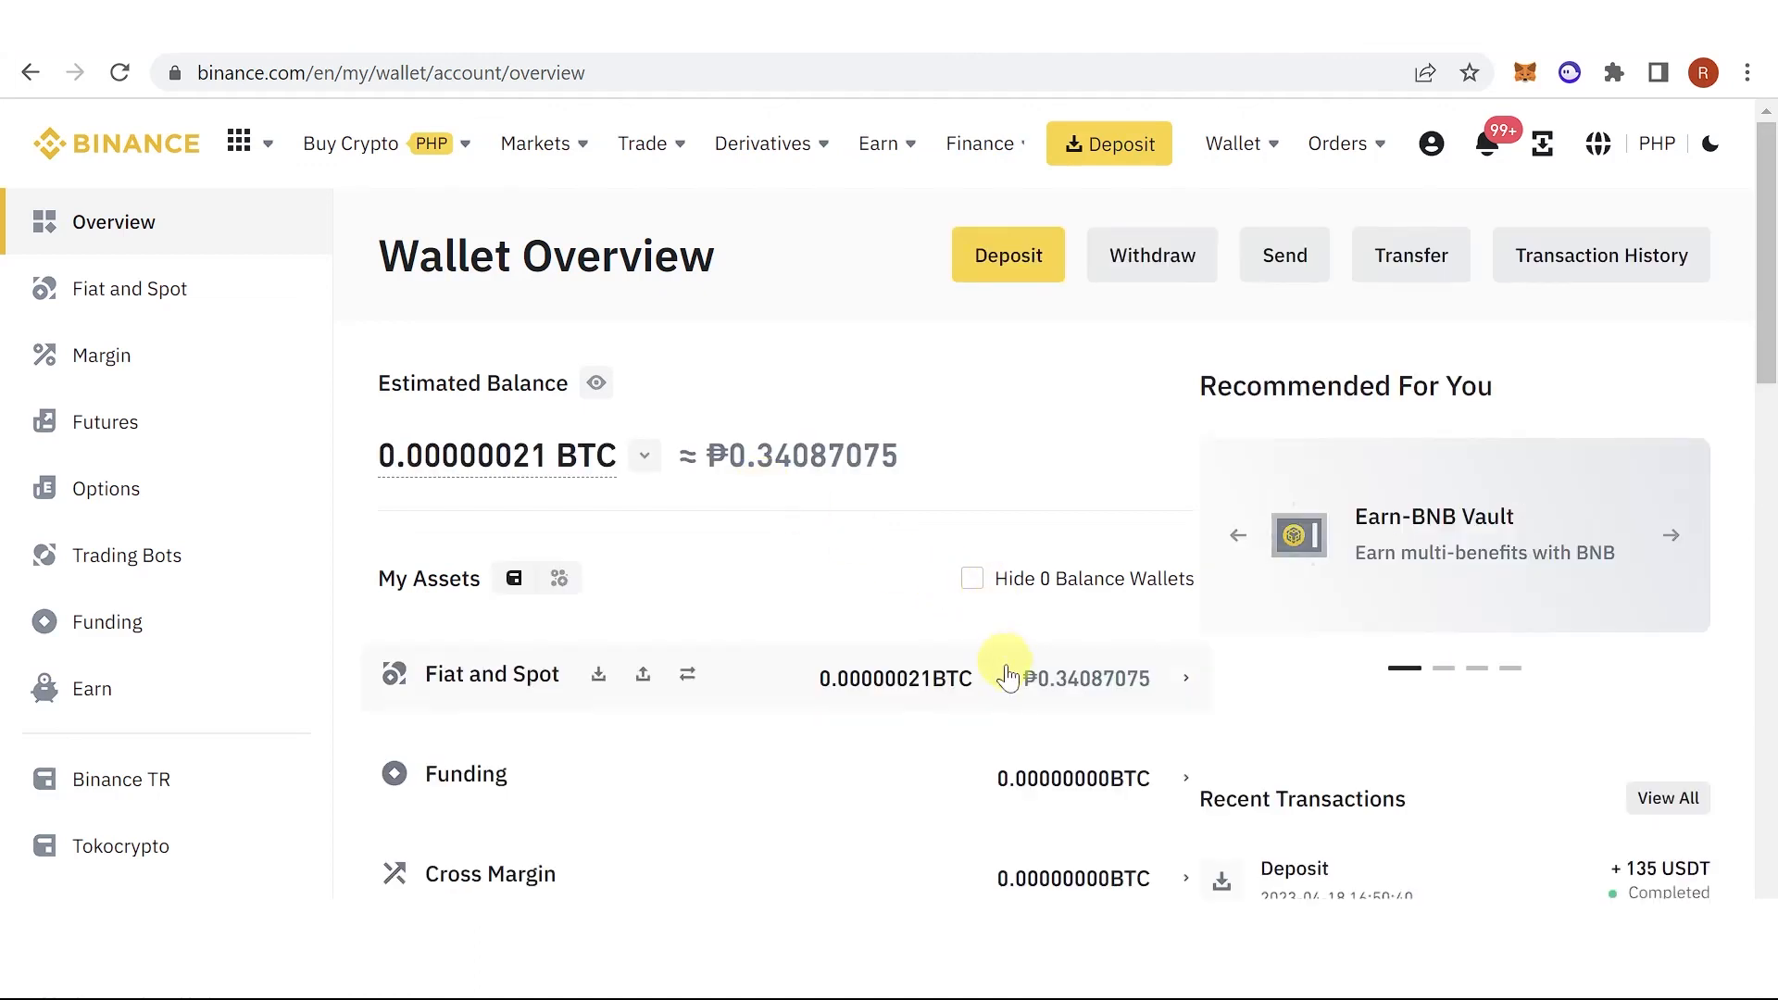